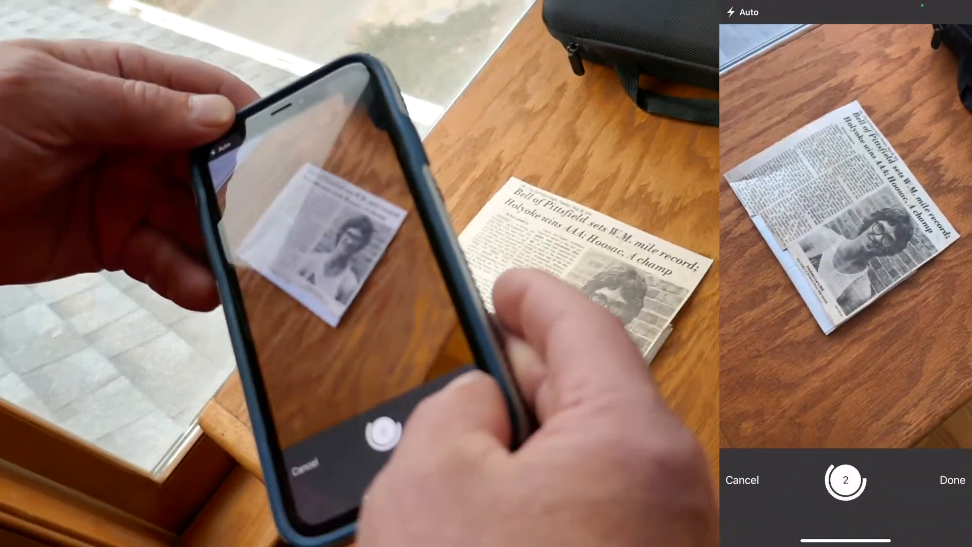
- End the capture and view the saved one-page clipping document
click(951, 480)
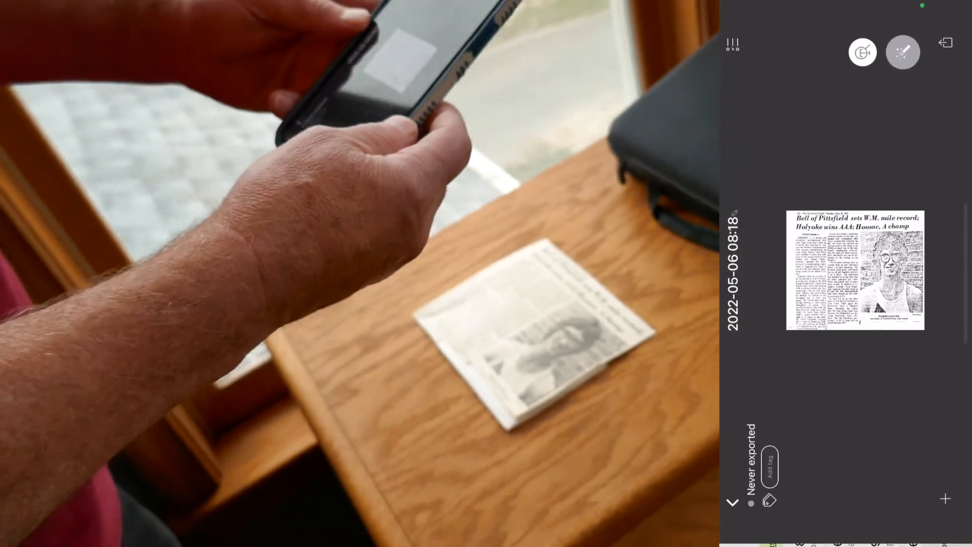
click(855, 269)
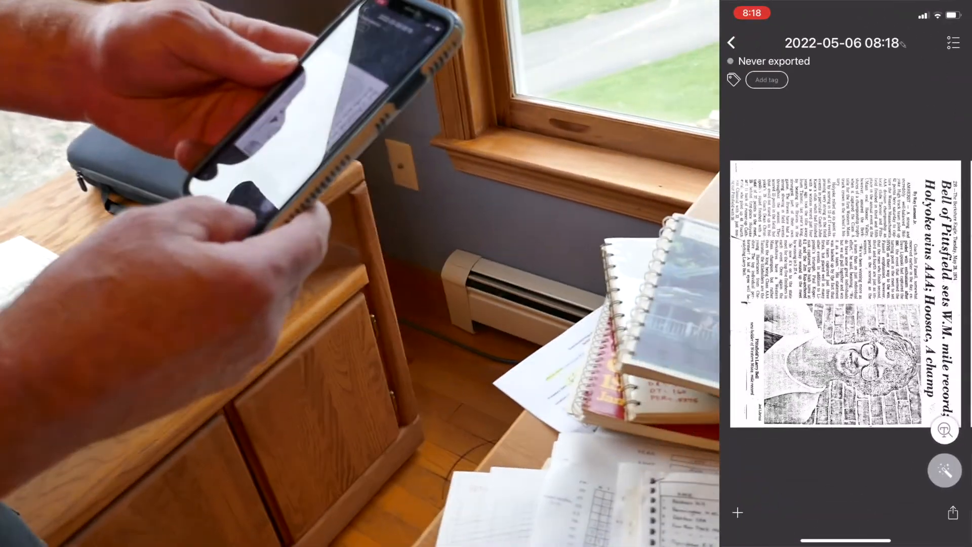
- Share the clipping document via AirDrop to the iMac
click(953, 513)
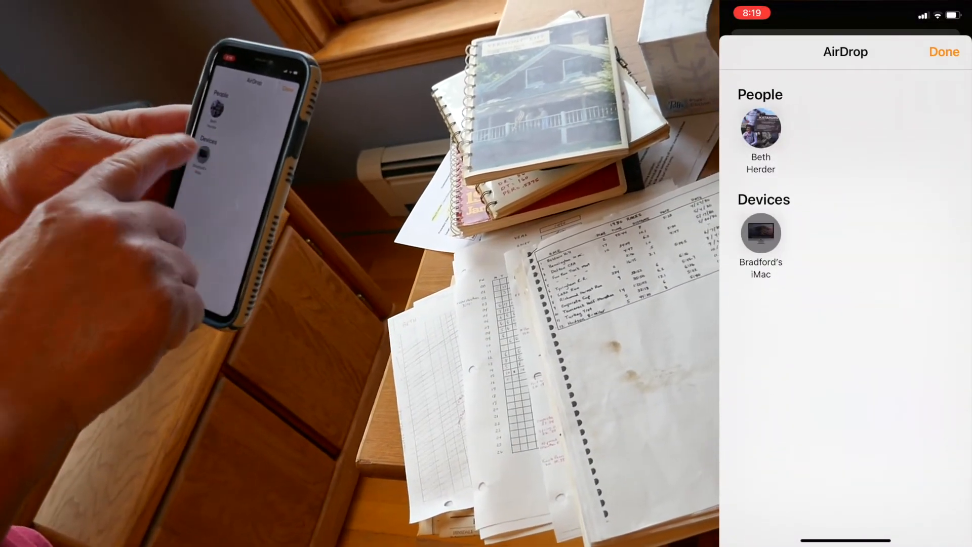
click(760, 233)
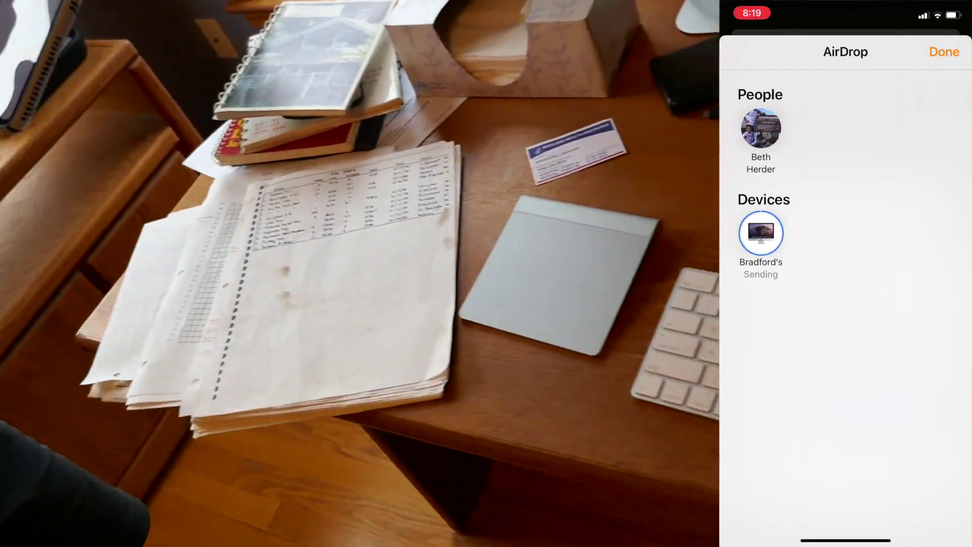